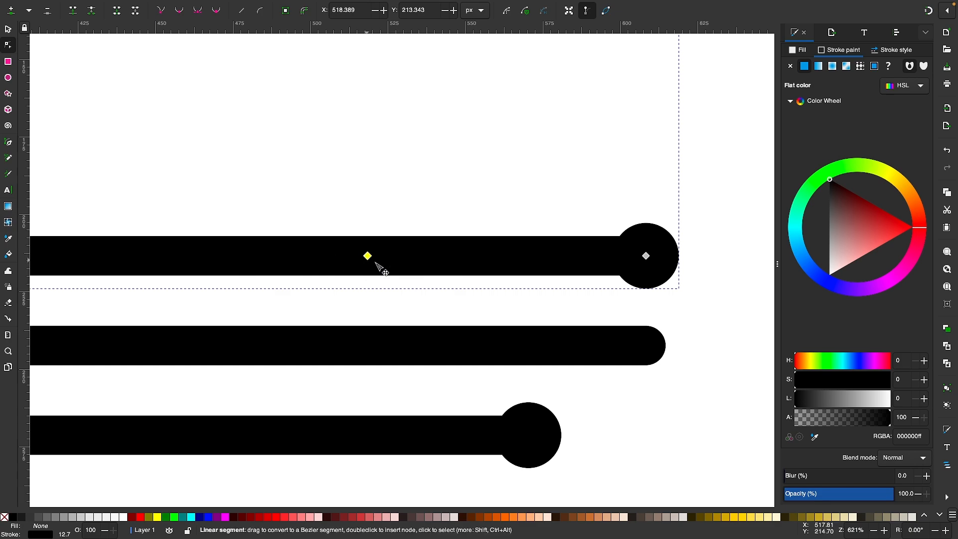
mouse_move(406, 276)
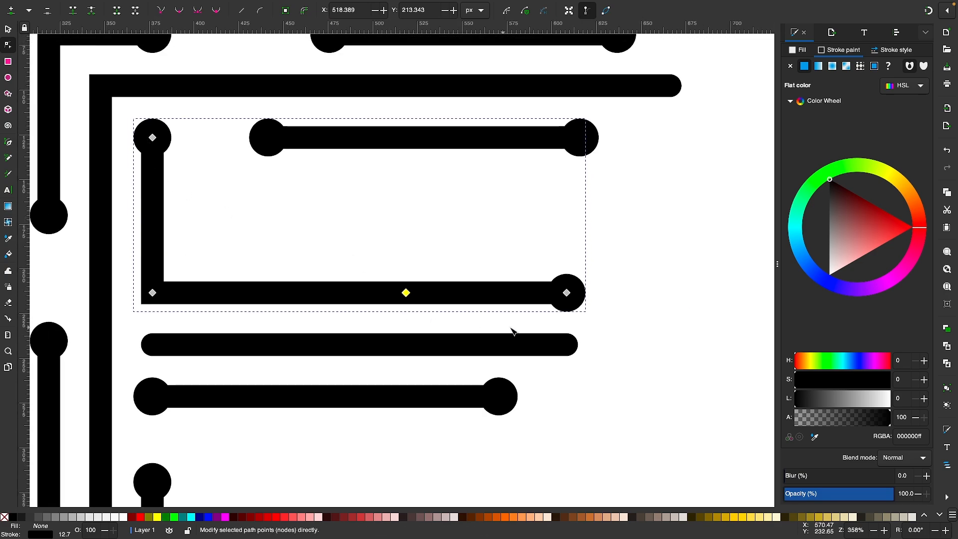
mouse_move(425, 313)
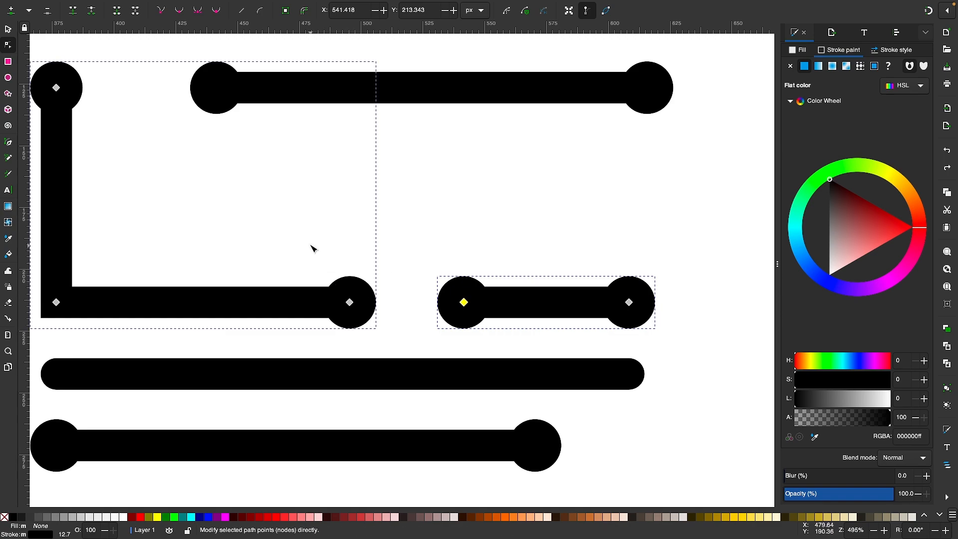
Bridge the L-shaped stroke and the short stroke with a new segment between their end nodes.
click(349, 302)
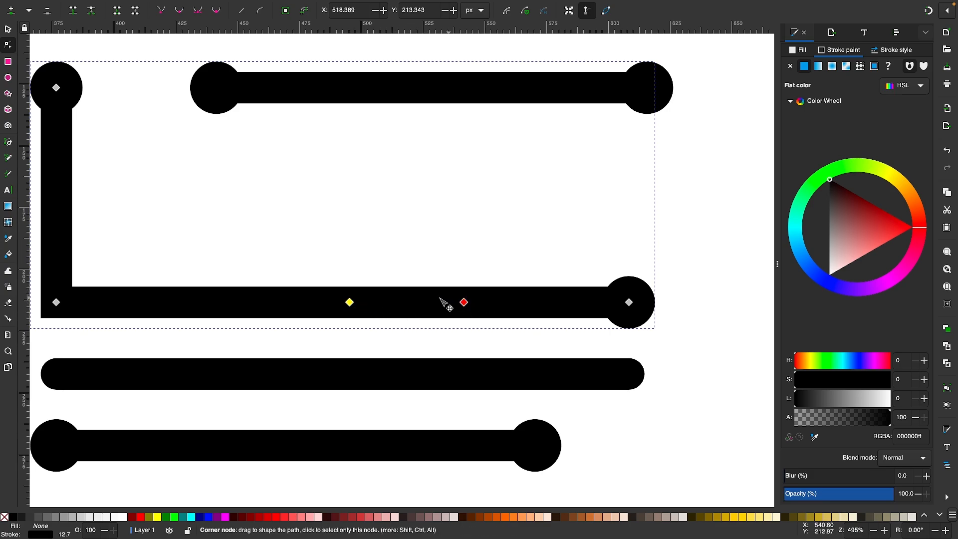
click(463, 301)
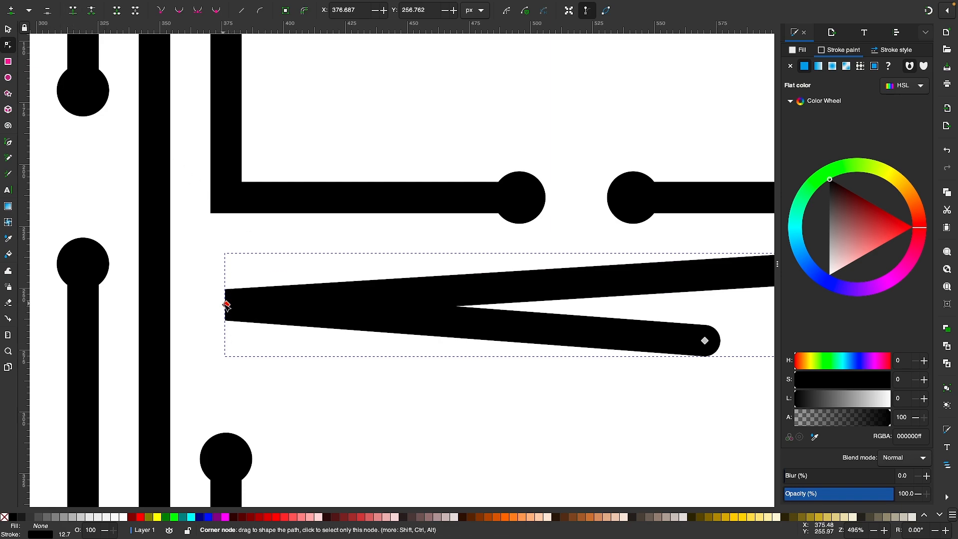
Merge the left end nodes of the two slanted strokes into one pointed corner.
click(226, 304)
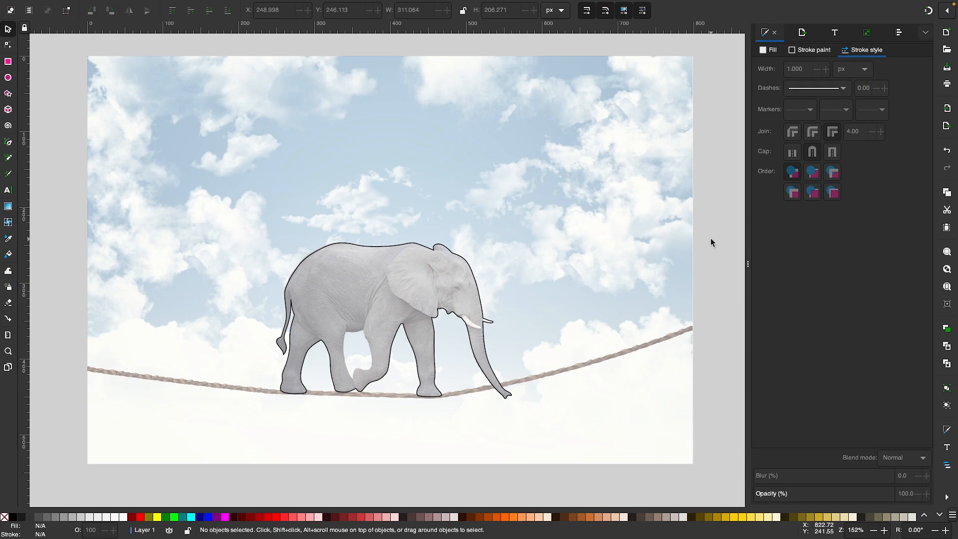
mouse_move(426, 337)
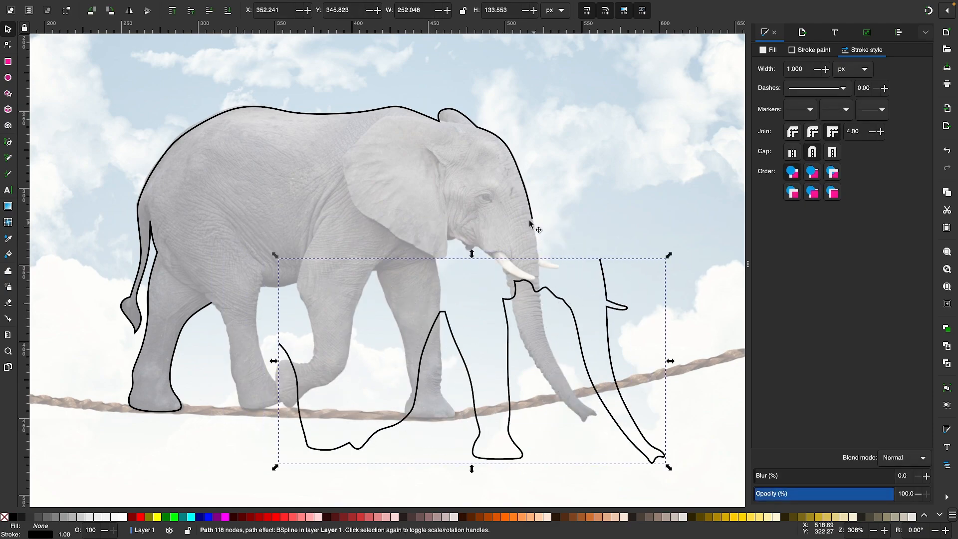
mouse_move(461, 222)
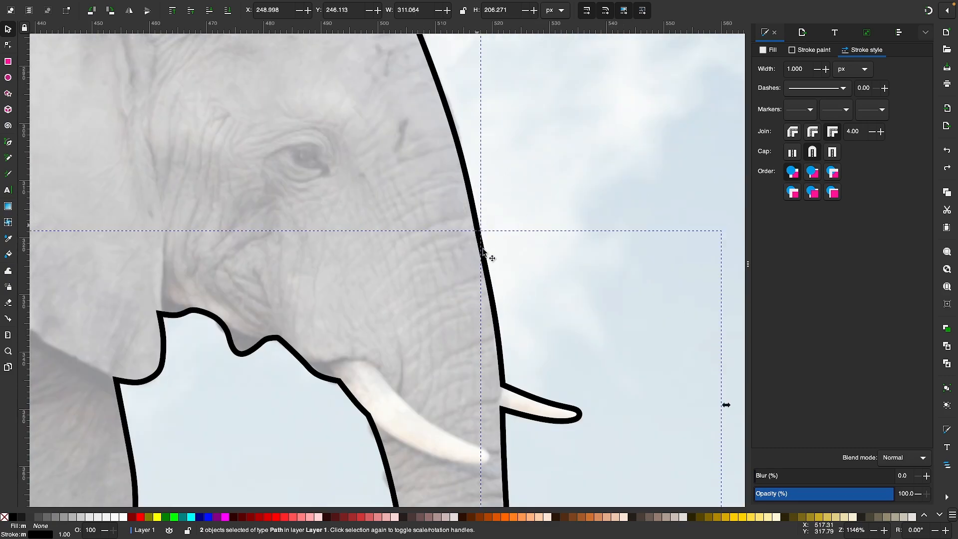
Join the elephant trace's open end nodes, including the pair under the belly, into one closed outline.
click(8, 46)
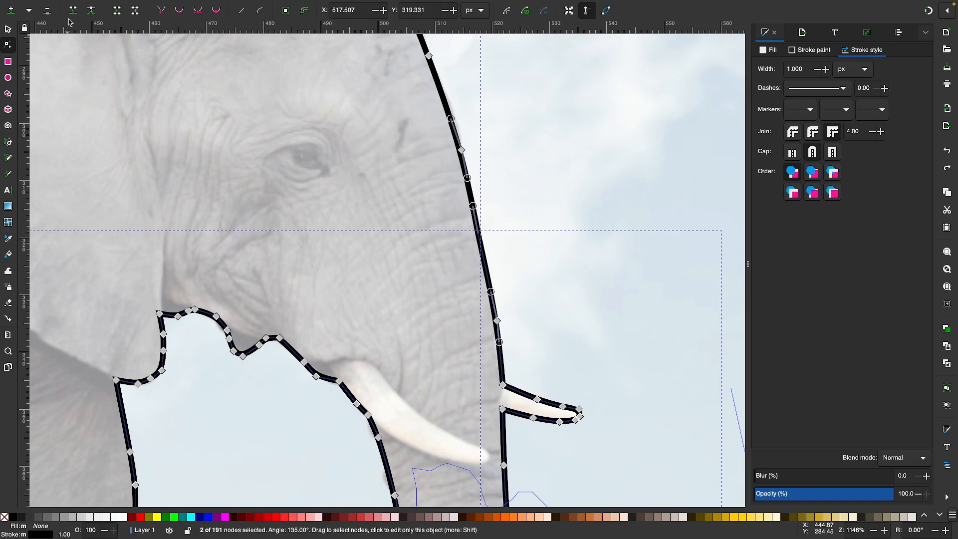
click(478, 233)
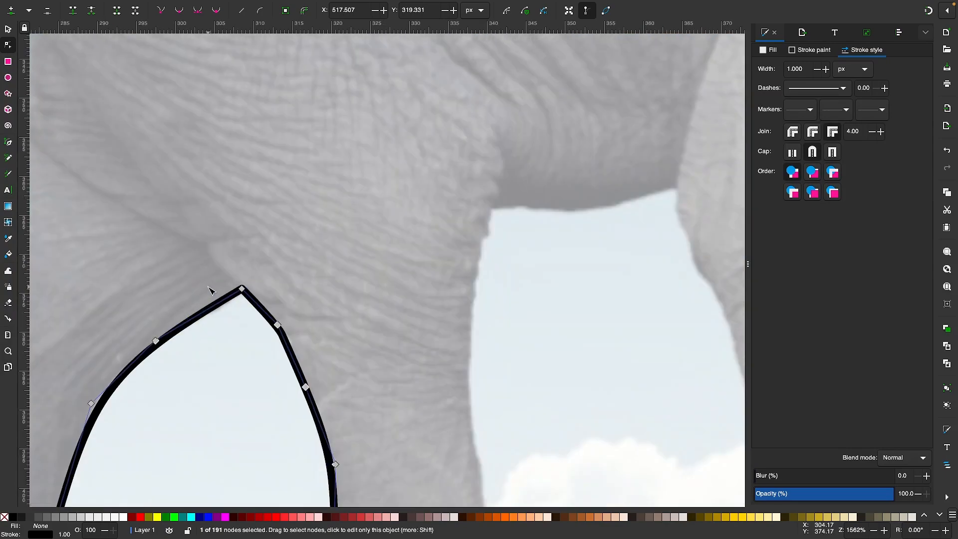
drag(240, 289, 280, 268)
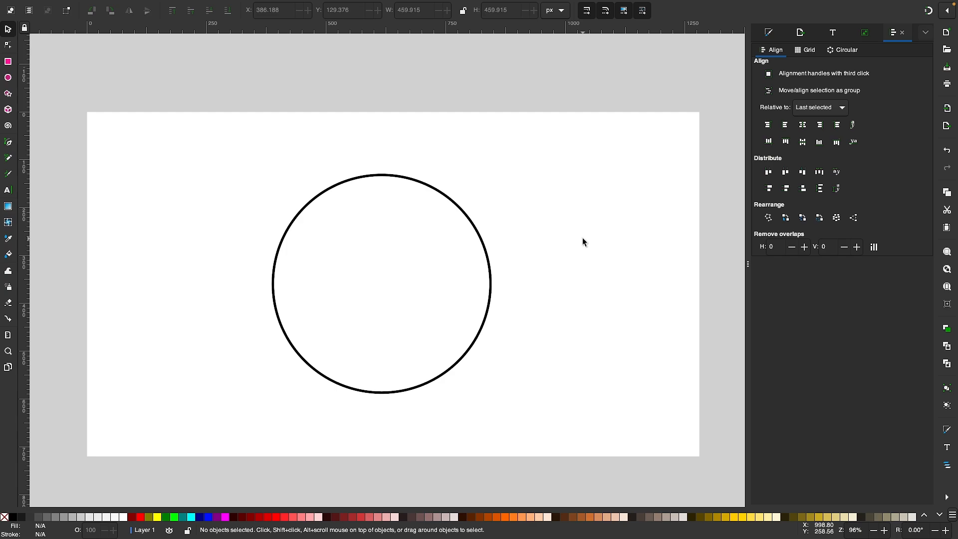
mouse_move(479, 194)
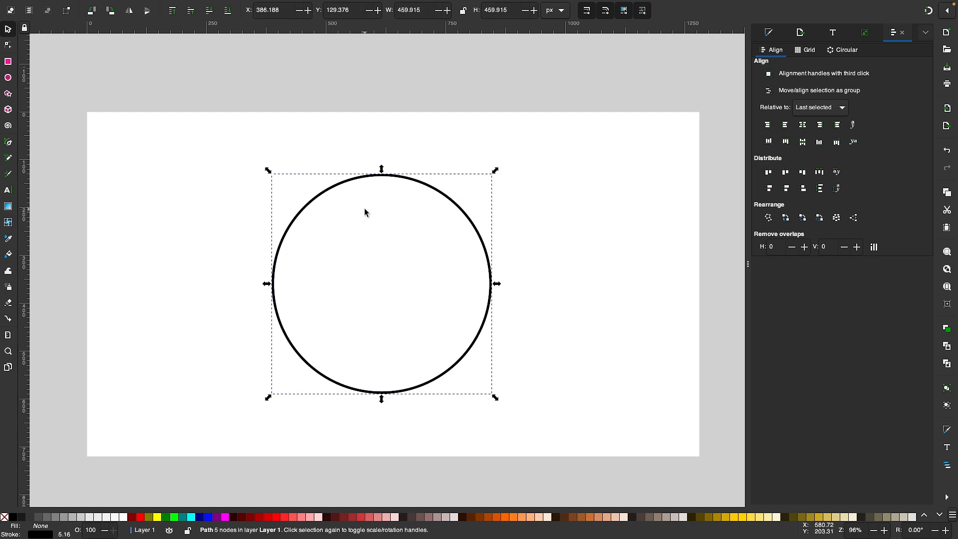
Reveal the circle's split top node and merge its two loose ends into one continuous node.
click(9, 45)
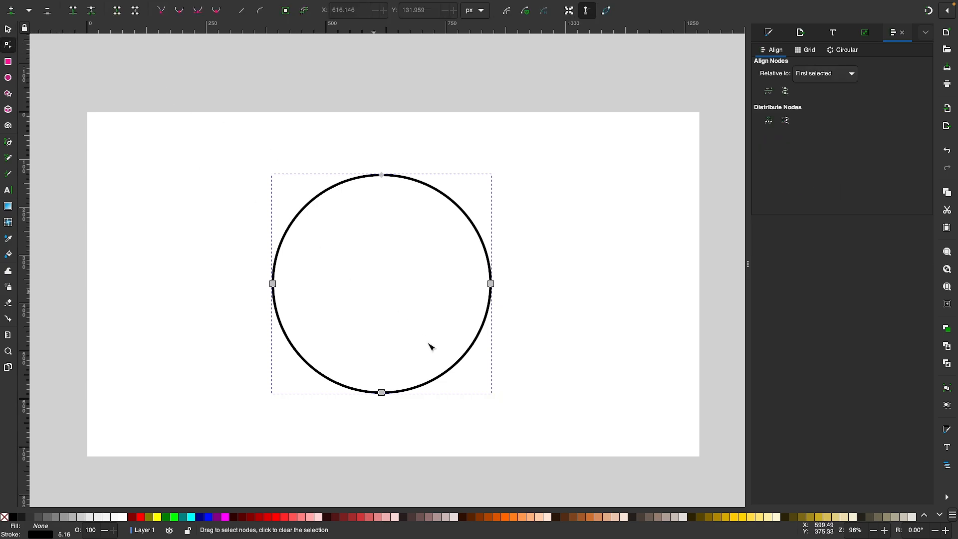
mouse_move(308, 219)
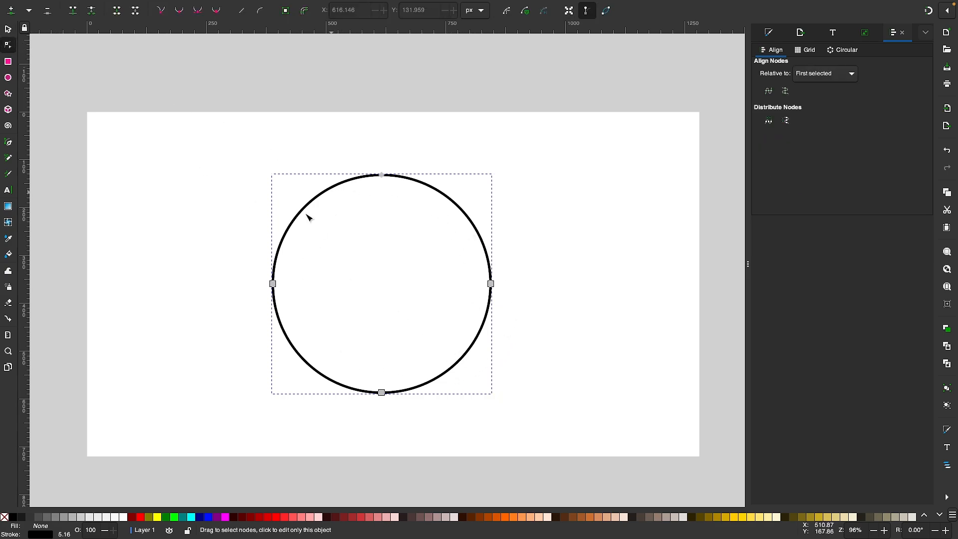
mouse_move(383, 169)
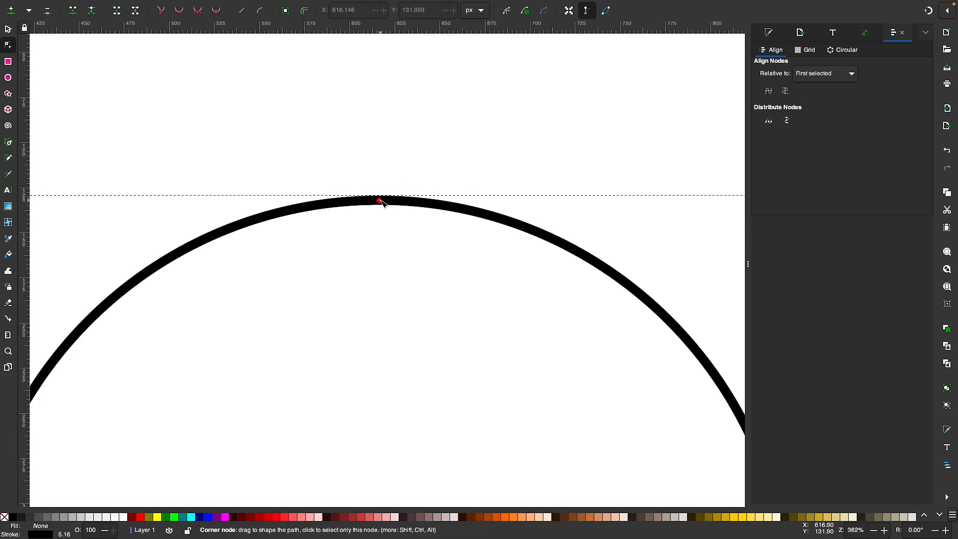
drag(379, 200, 333, 159)
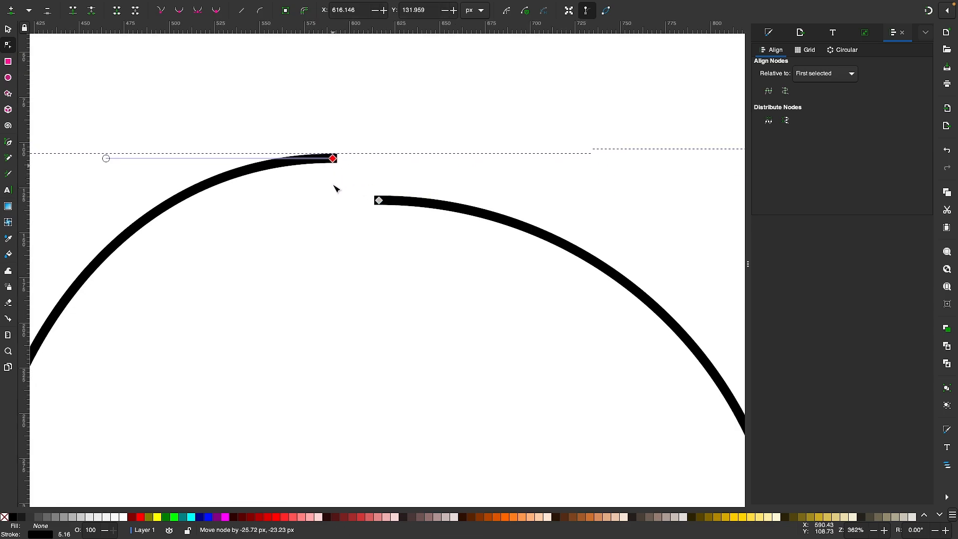
drag(333, 159, 308, 208)
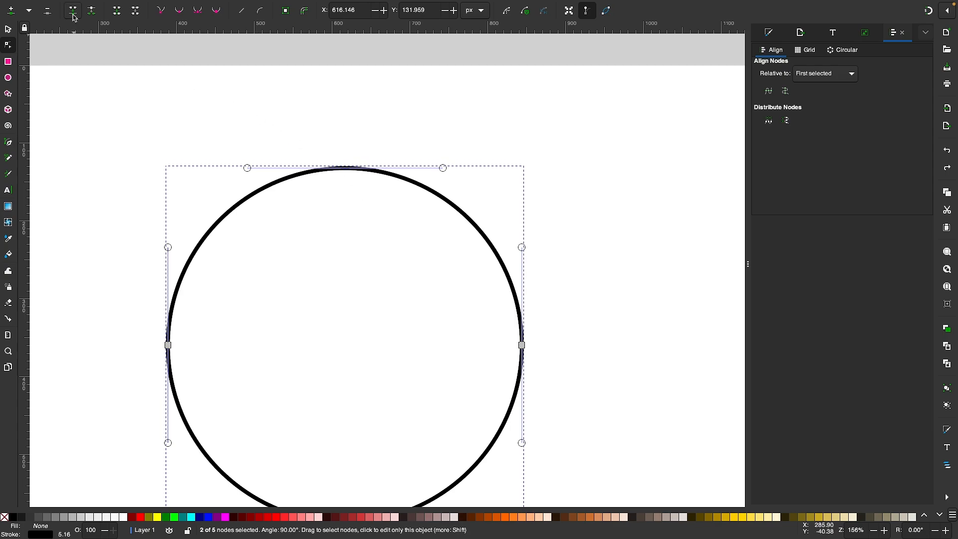
click(346, 168)
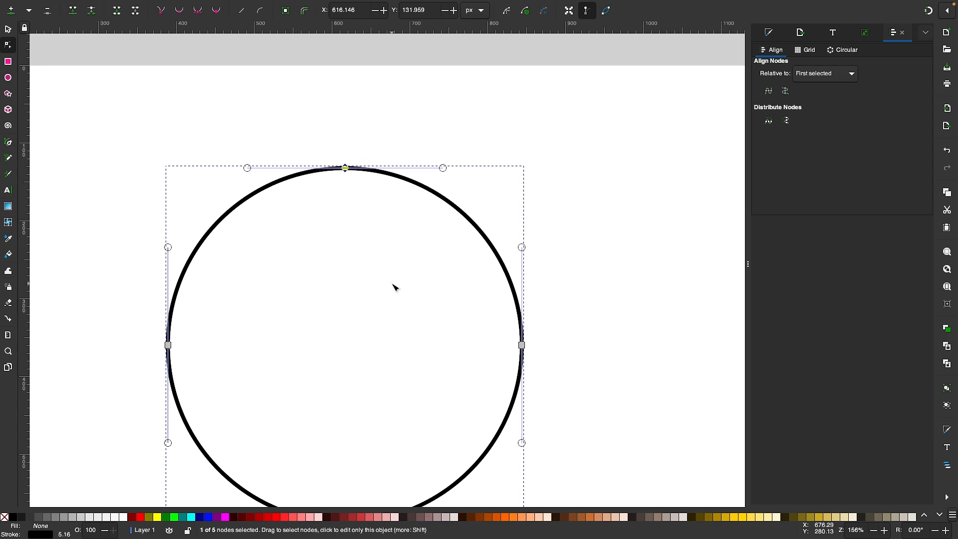
drag(344, 168, 365, 179)
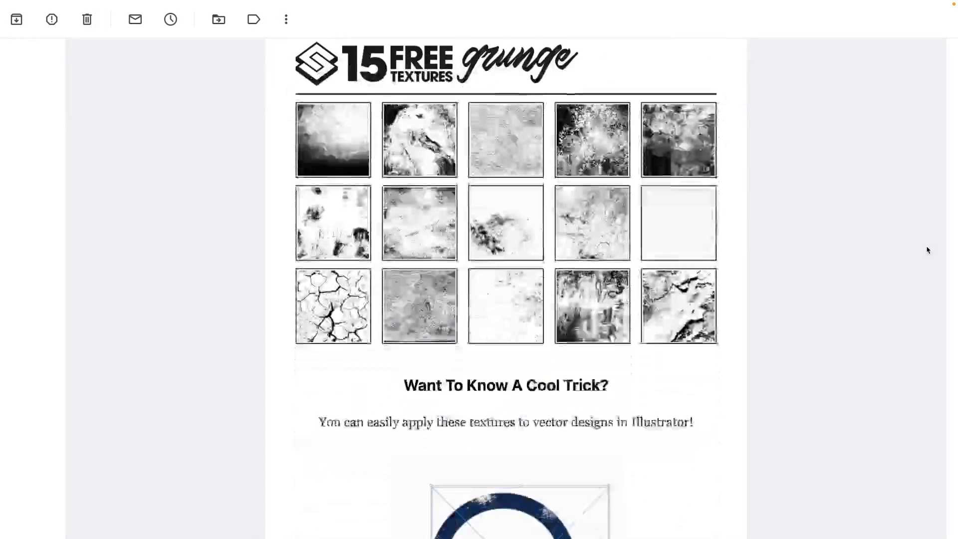
Reach the Logos by Nick subscribe form with Inkscape as favourite app, ready for the email.
scroll(down, 3)
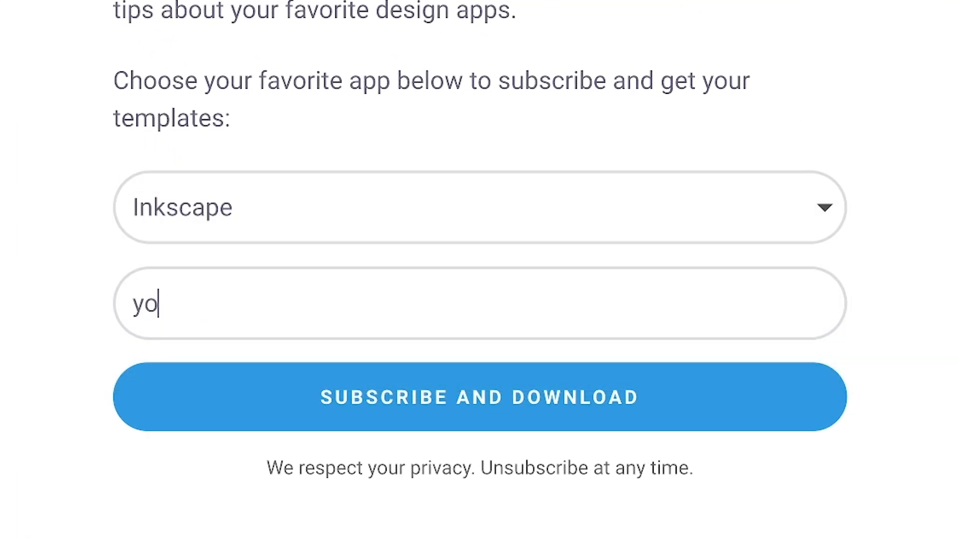
click(477, 302)
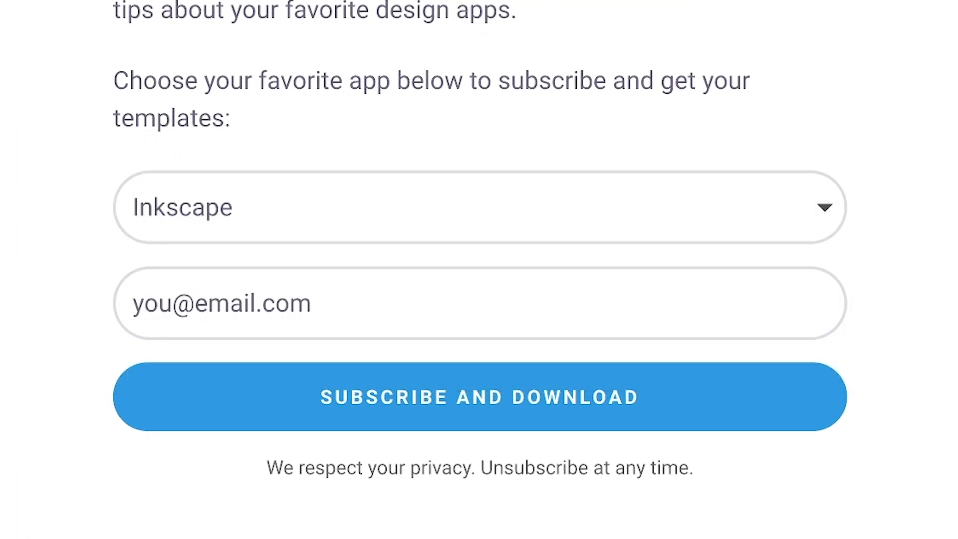